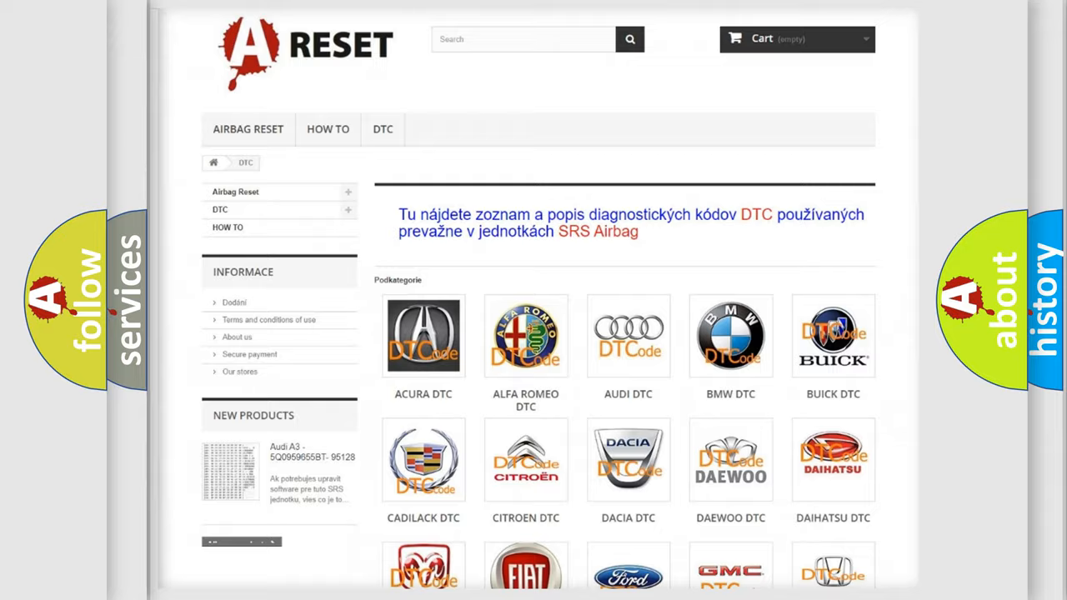
scroll("down", 3)
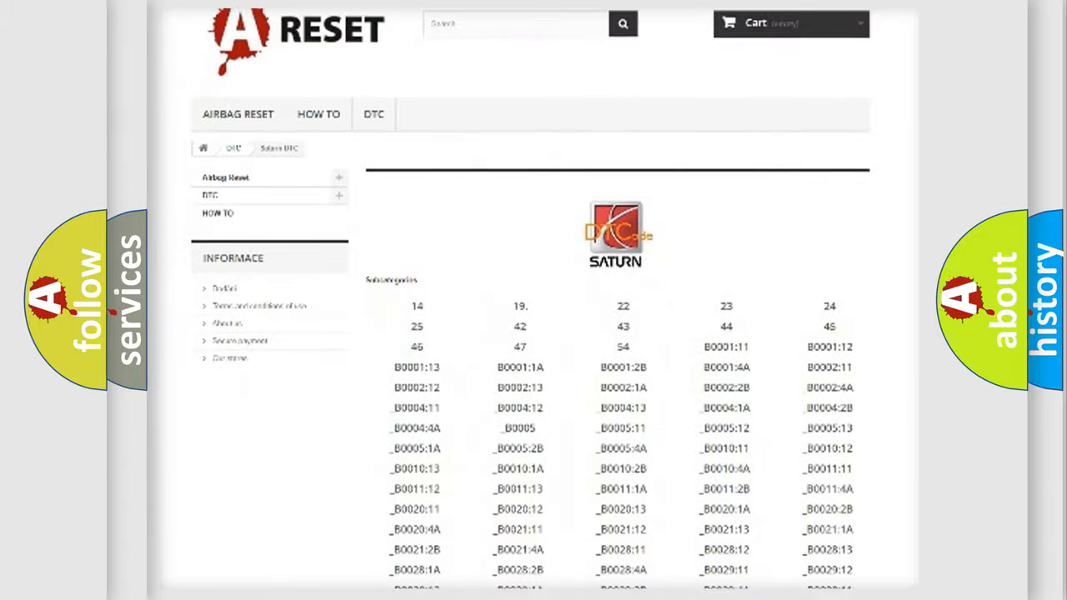
scroll("down", 3)
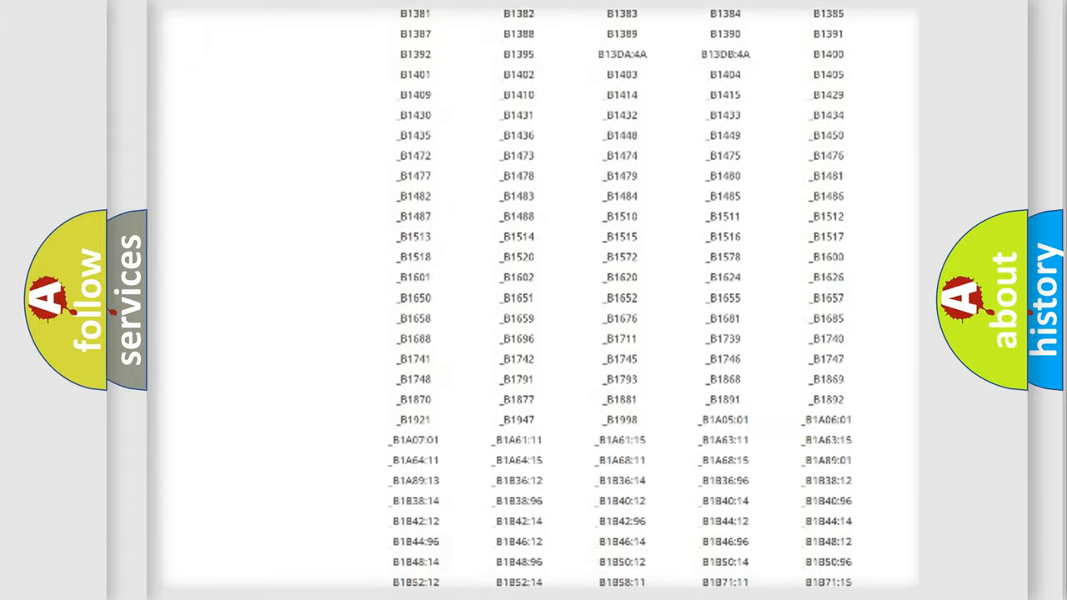